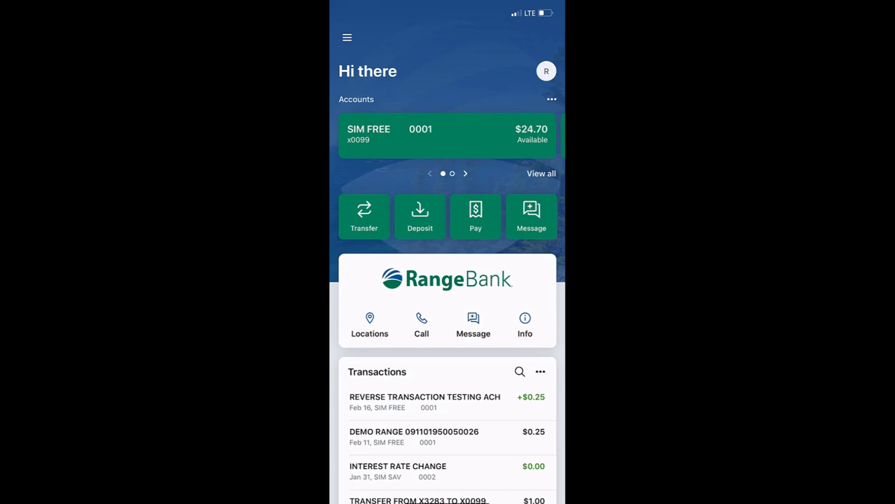
Open the Pay screen from the home screen tile, showing no payees set up.
click(475, 216)
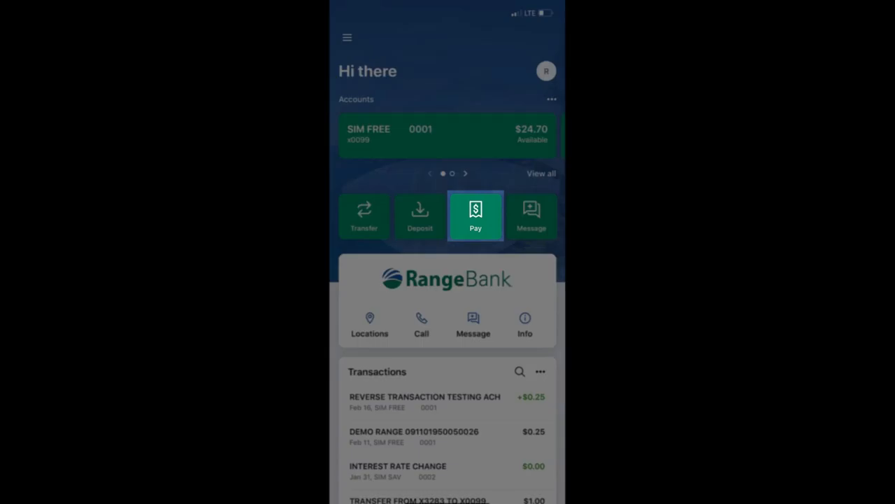
click(476, 215)
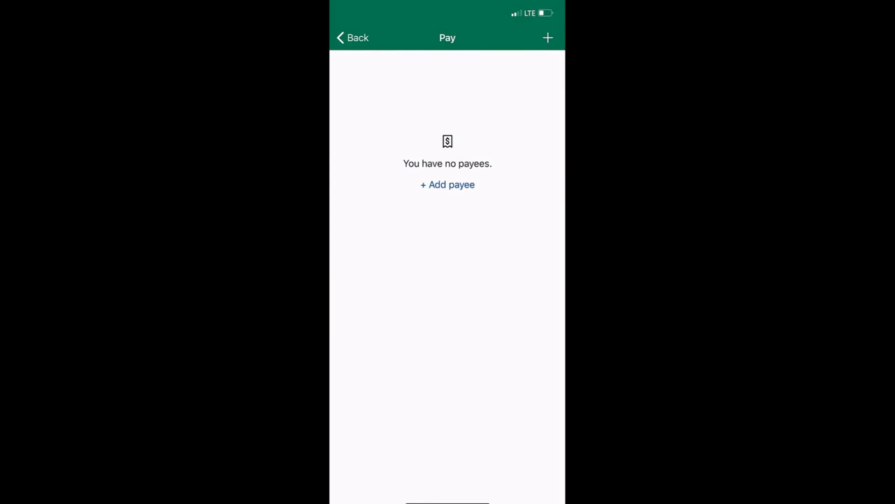
click(547, 37)
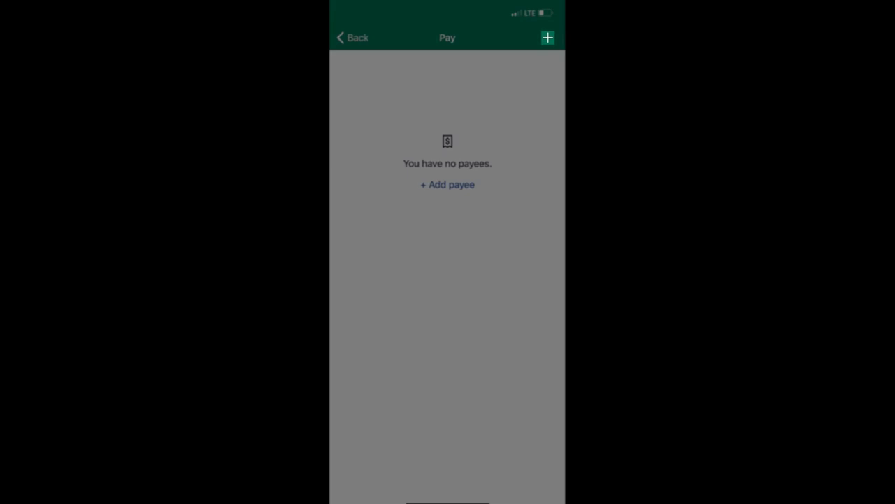
Start a new payee and pass the password verification to reach the payee type choice.
click(447, 184)
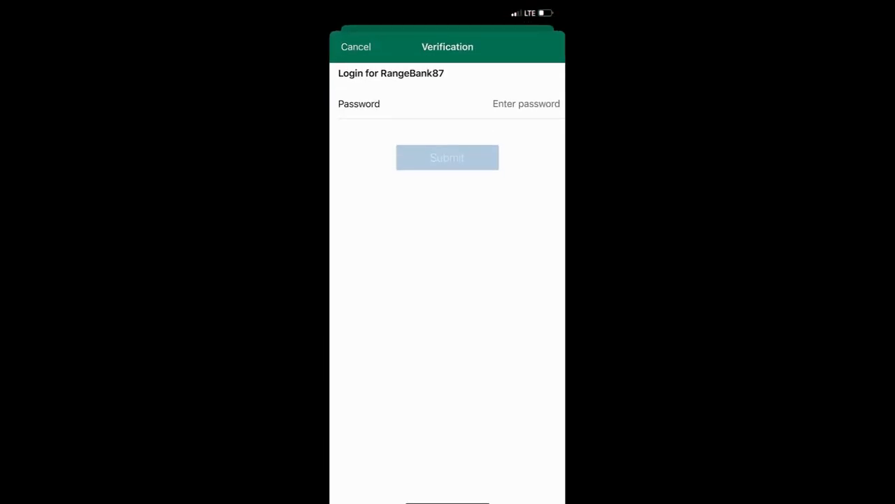
click(447, 103)
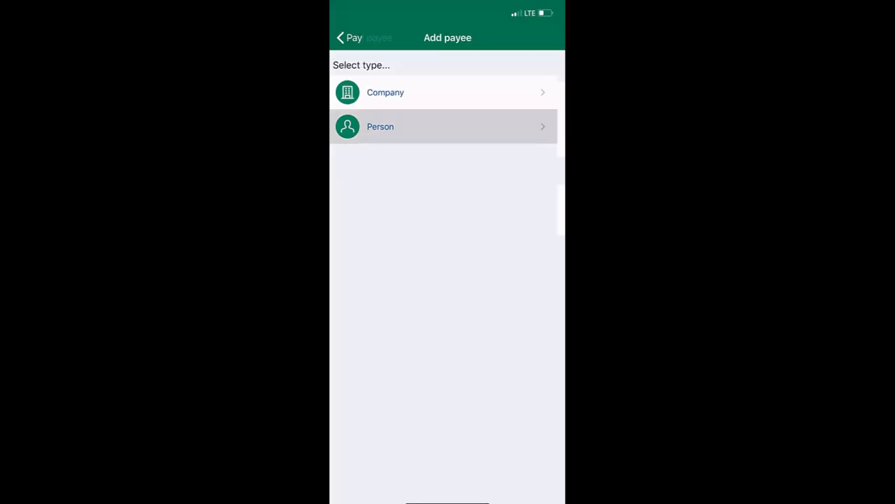
click(380, 127)
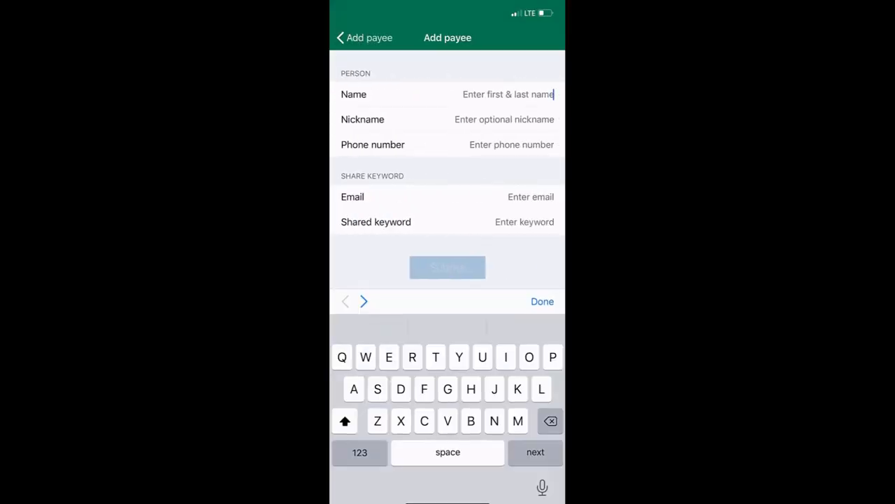
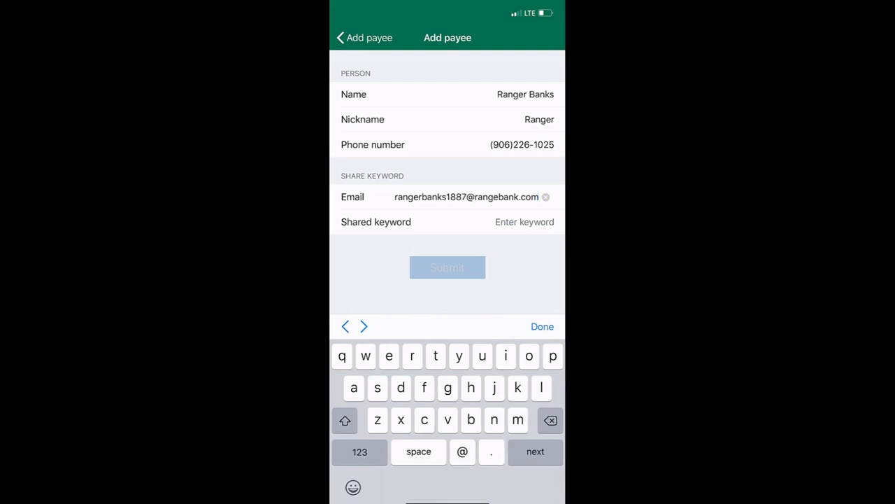
click(447, 221)
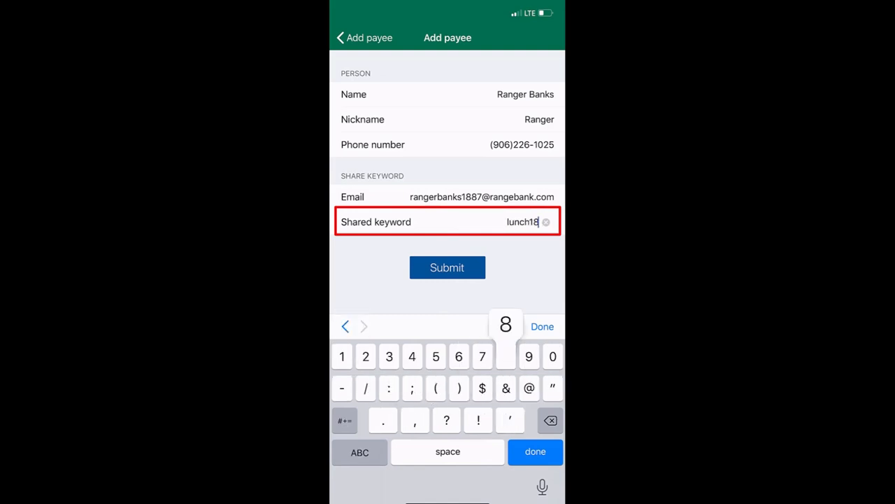
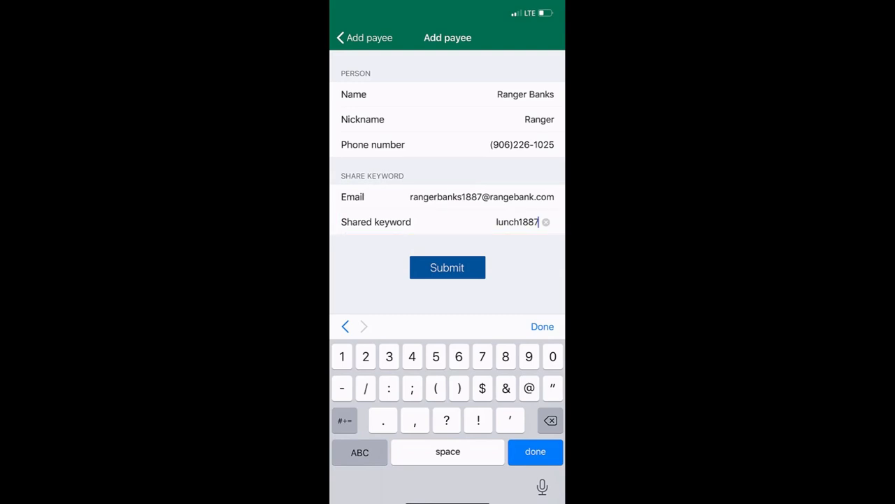
click(447, 267)
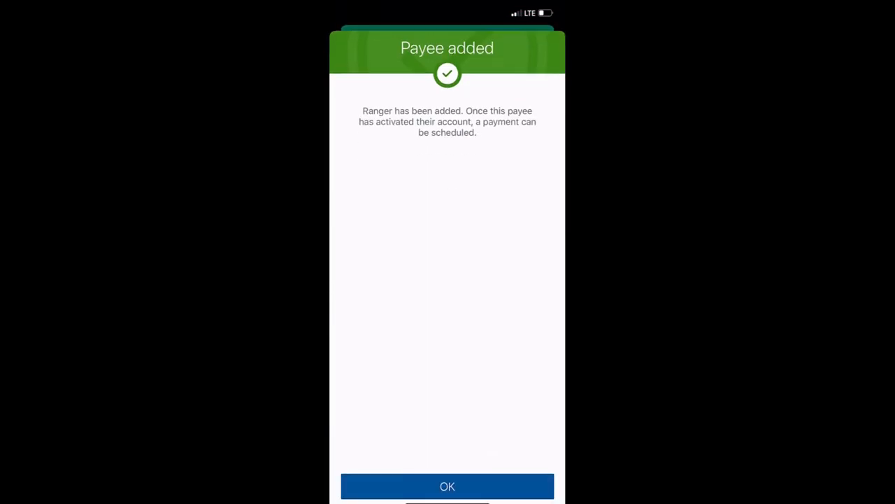
Acknowledge the Payee added confirmation to open the Payment screen for Ranger.
click(447, 486)
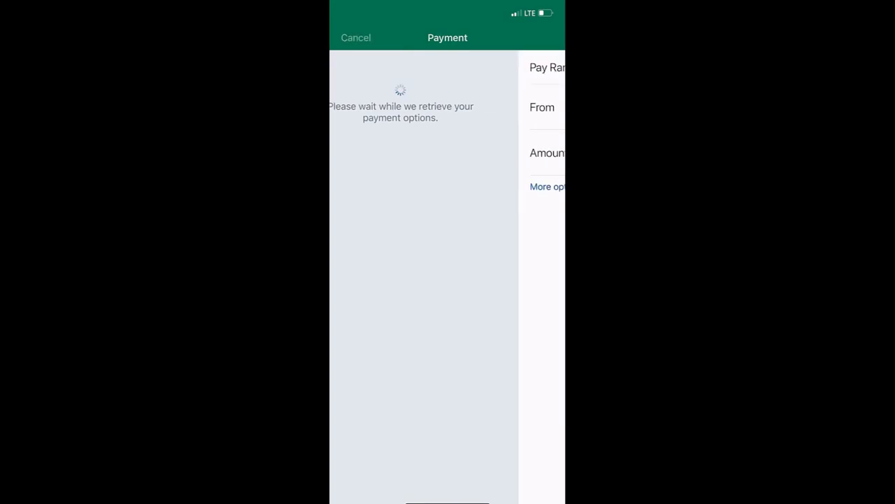